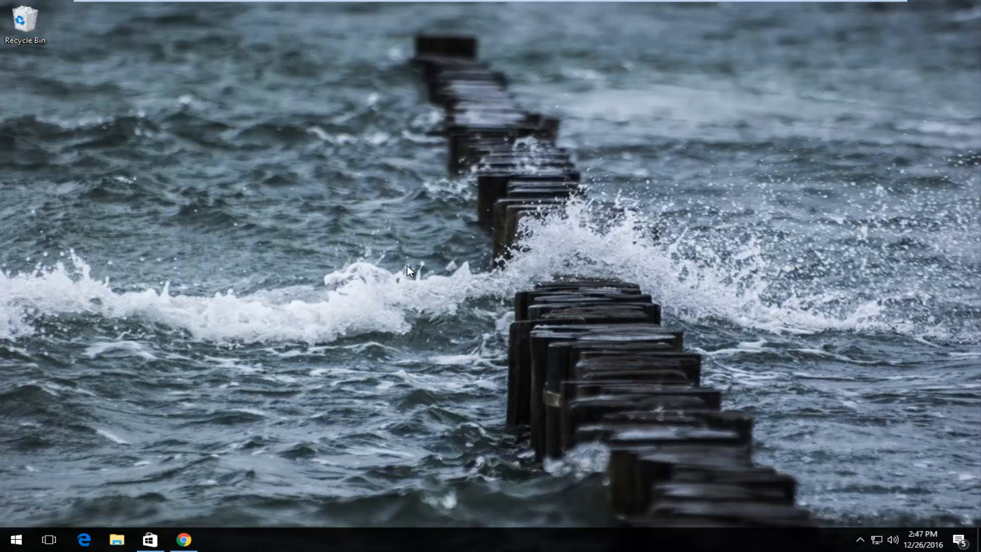
mouse_move(243, 442)
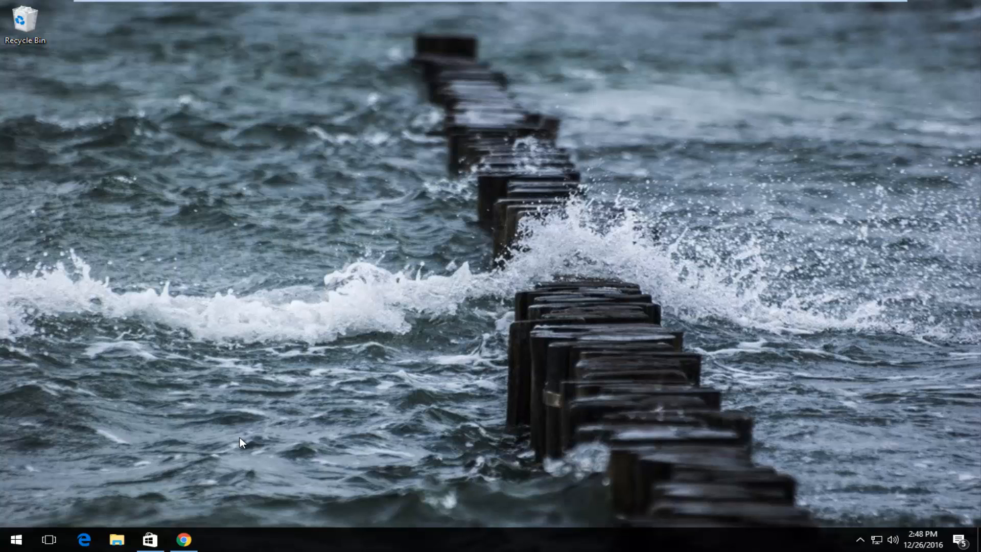
- Search Google in Chrome for 'download windows 10' and choose the Microsoft Windows 10 ISO result
left_click(182, 539)
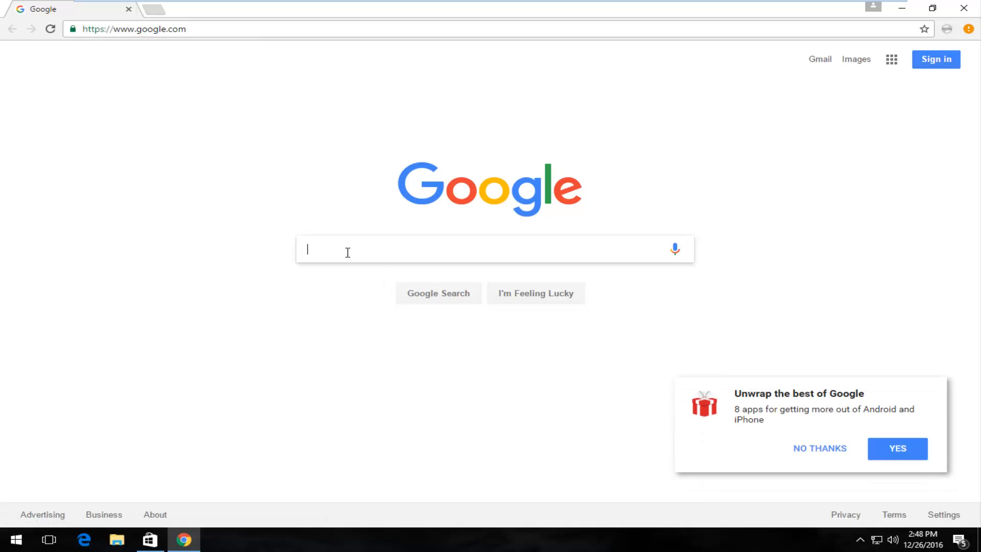
type("download windows 10")
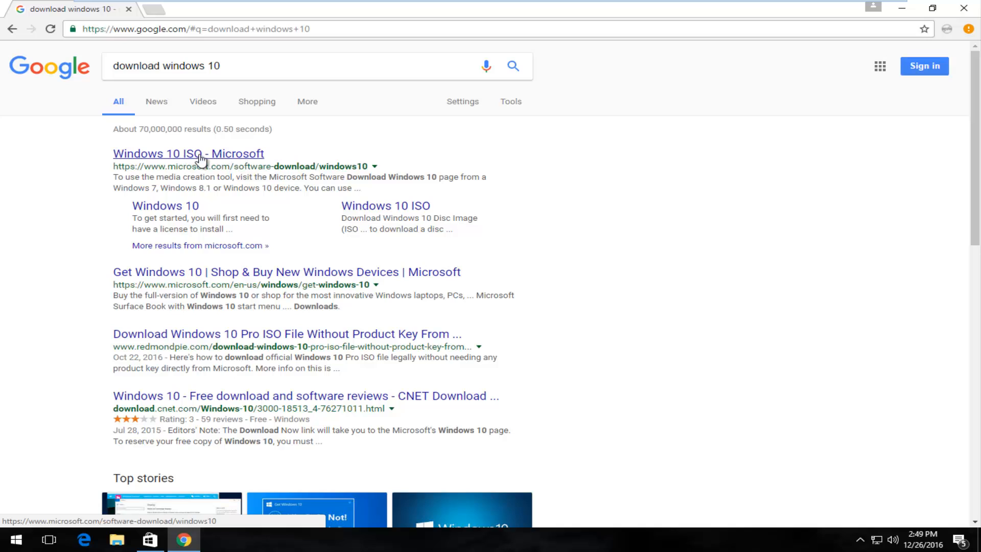
left_click(188, 153)
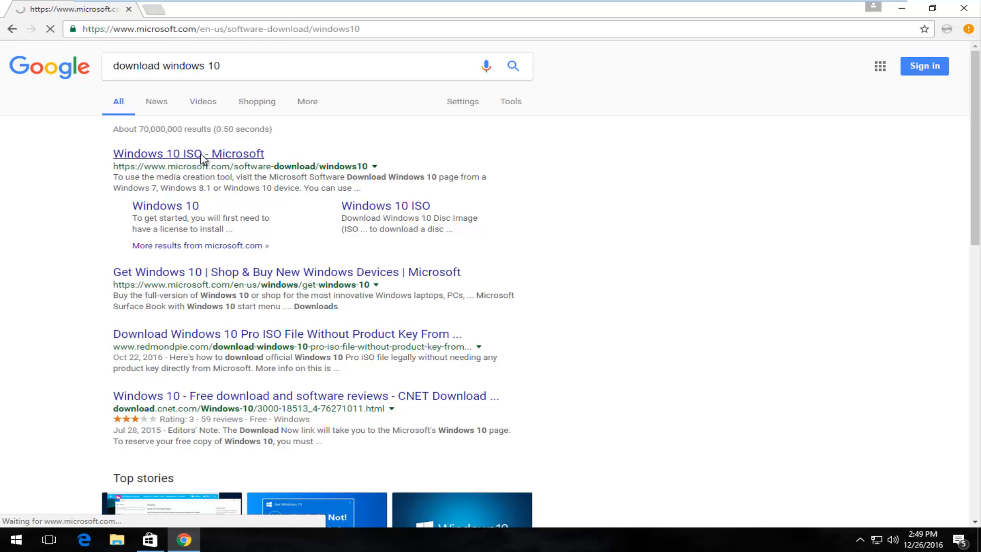
- Download MediaCreationTool.exe via 'Download tool now' on Microsoft's Windows 10 page
left_click(188, 153)
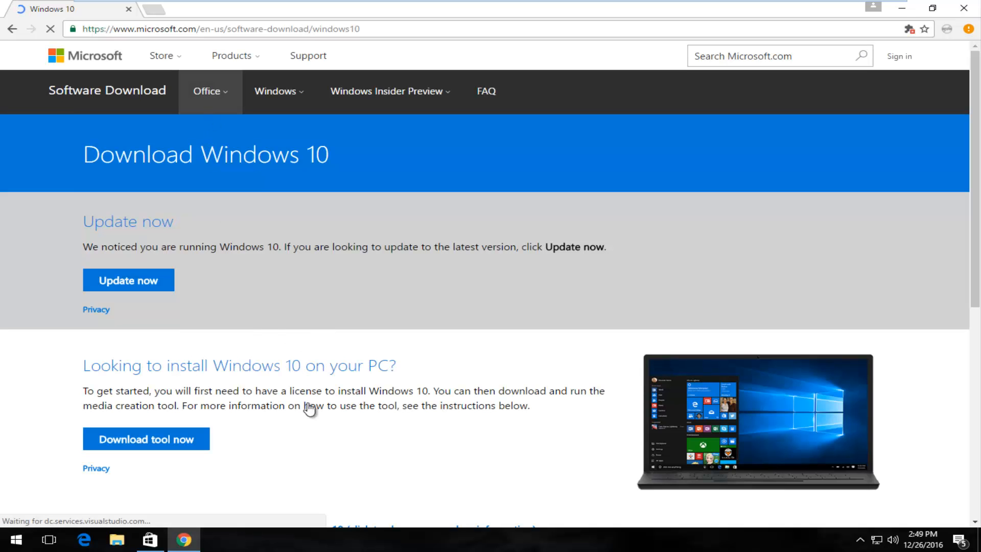
scroll("down", 3)
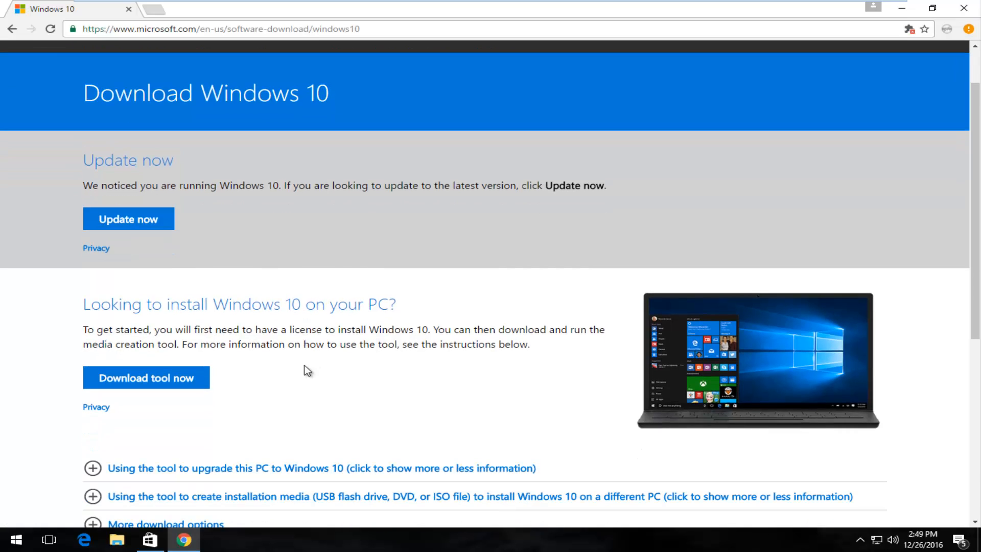
mouse_move(176, 305)
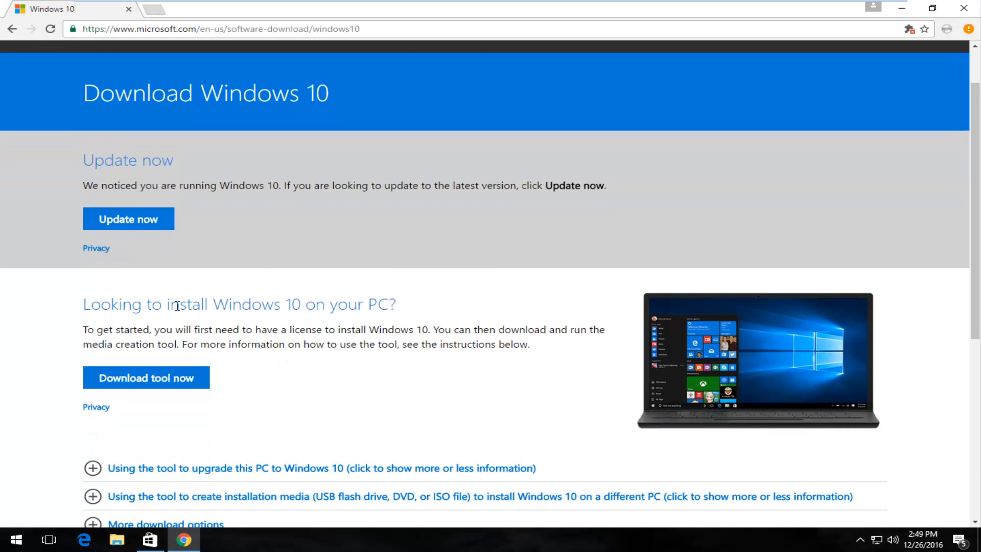
mouse_move(110, 367)
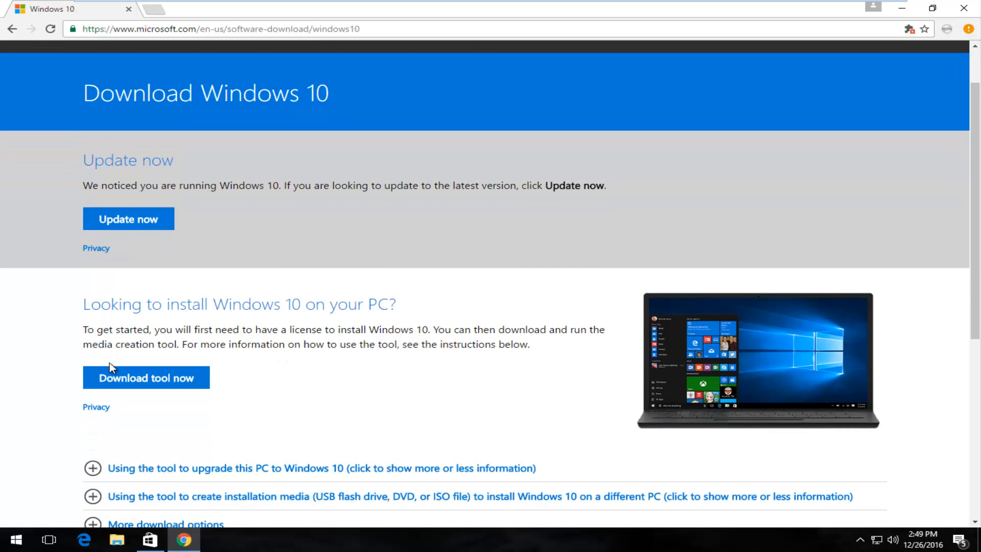
mouse_move(146, 377)
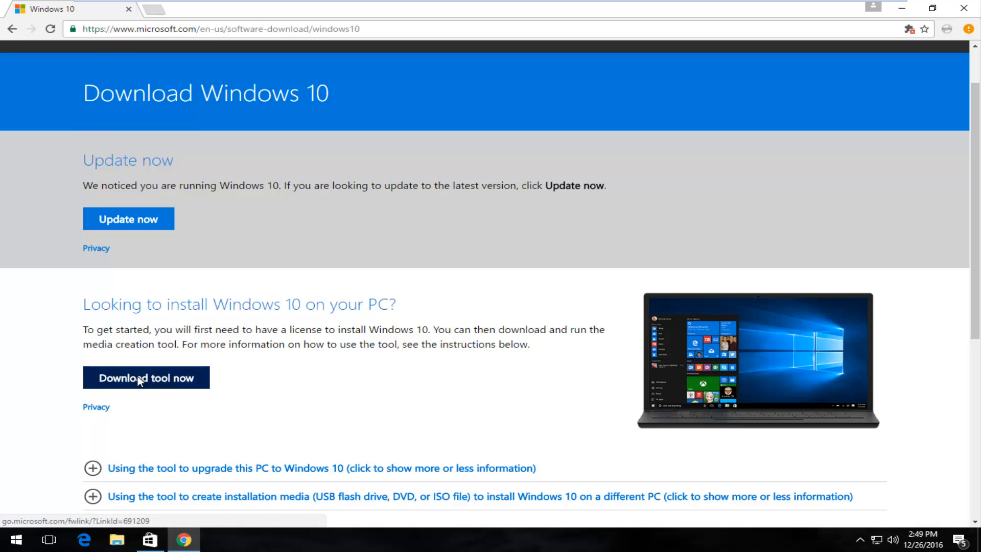
left_click(146, 377)
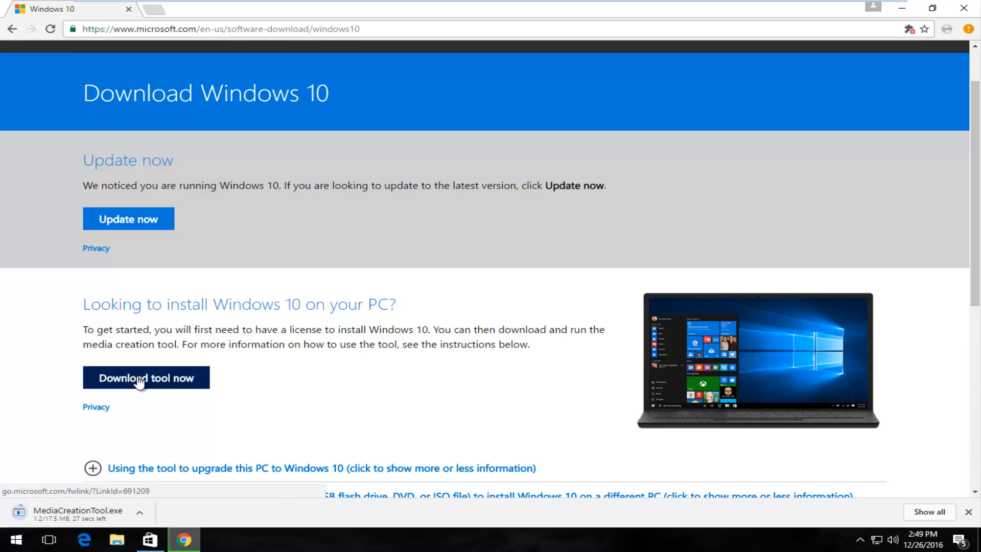
mouse_move(263, 396)
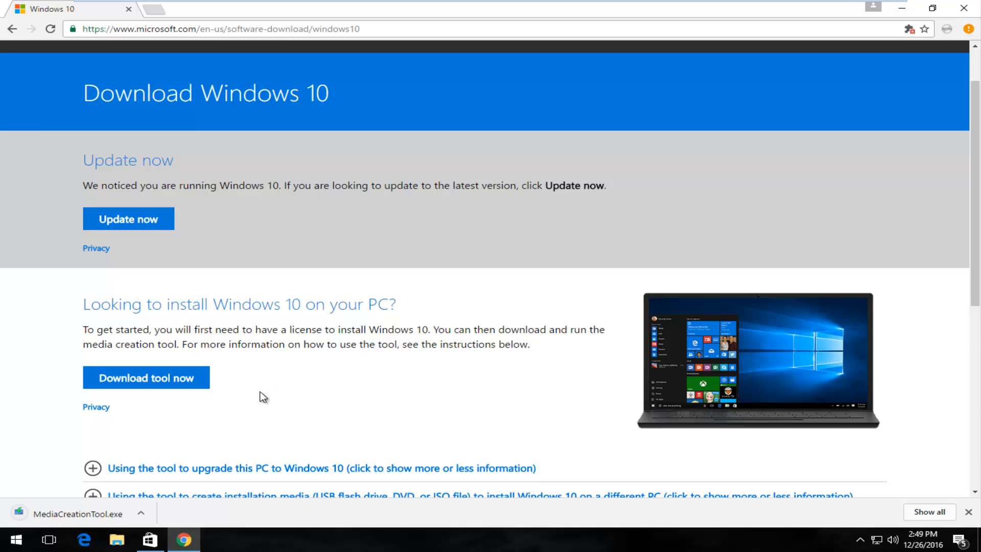
mouse_move(35, 513)
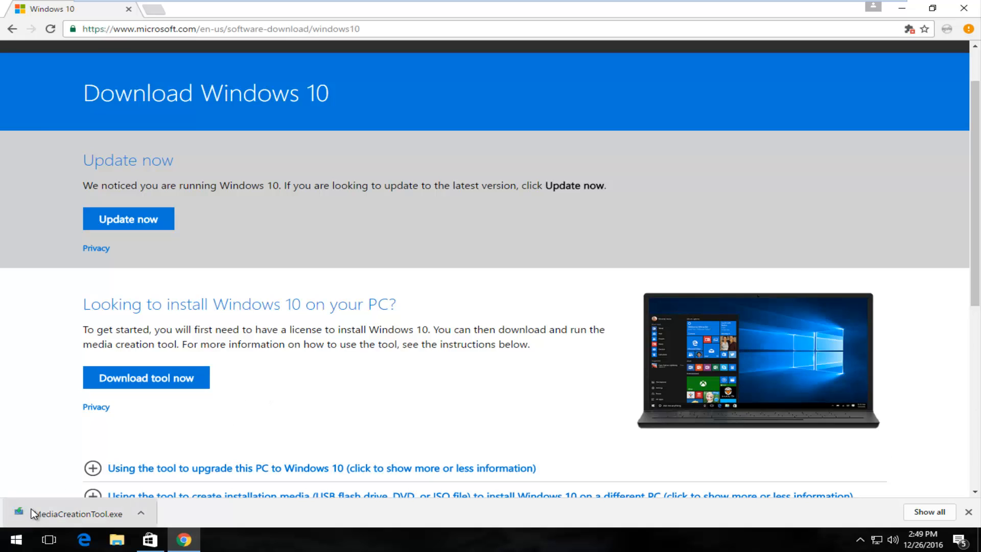
mouse_move(38, 516)
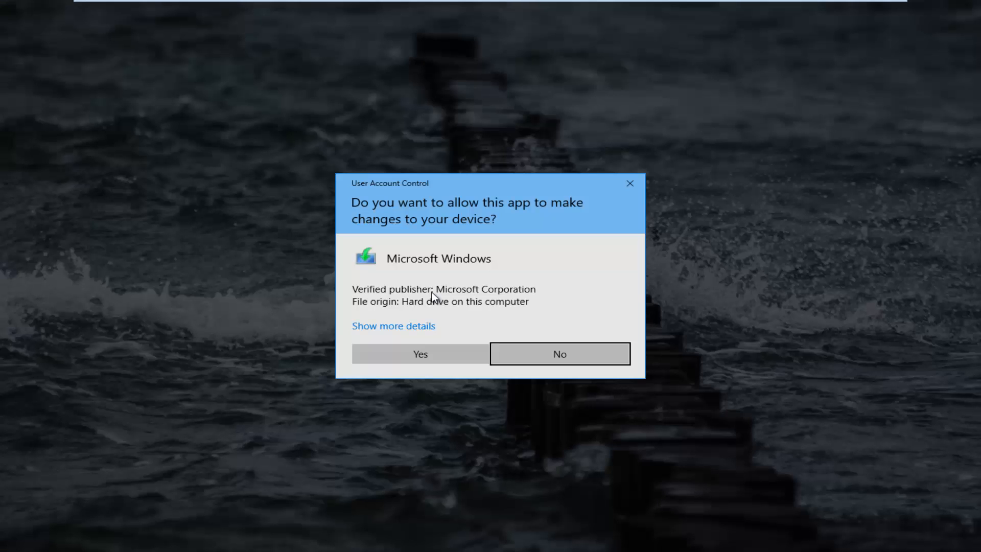
mouse_move(420, 197)
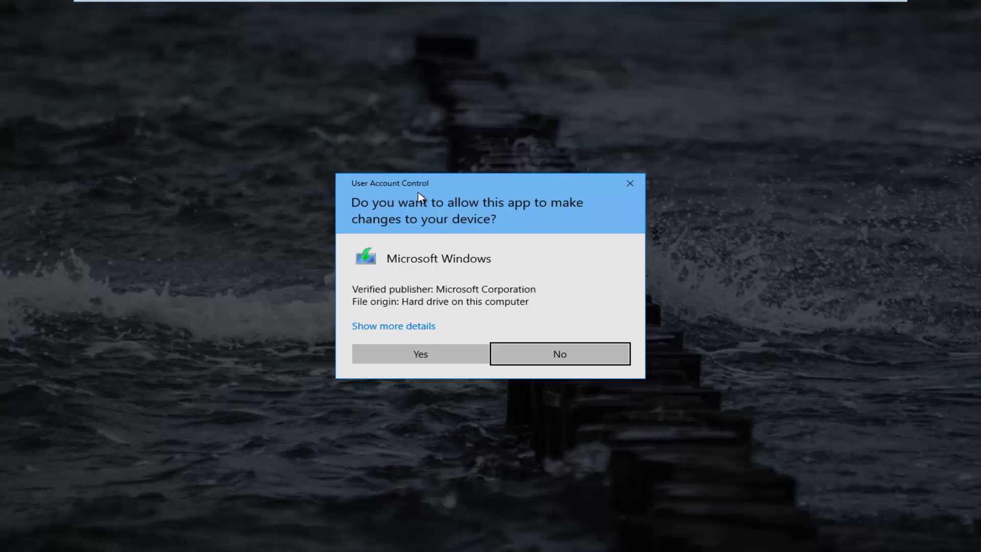
mouse_move(417, 225)
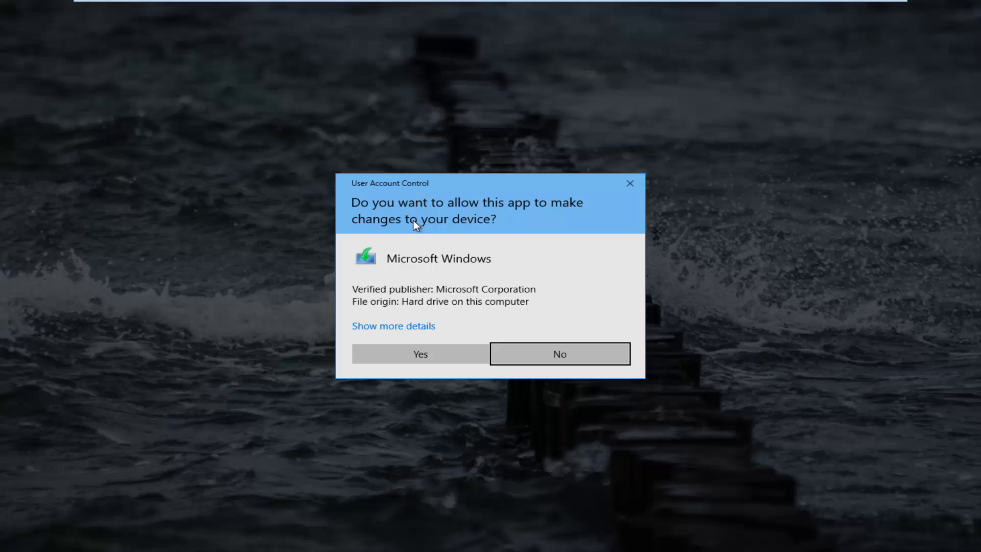
mouse_move(389, 356)
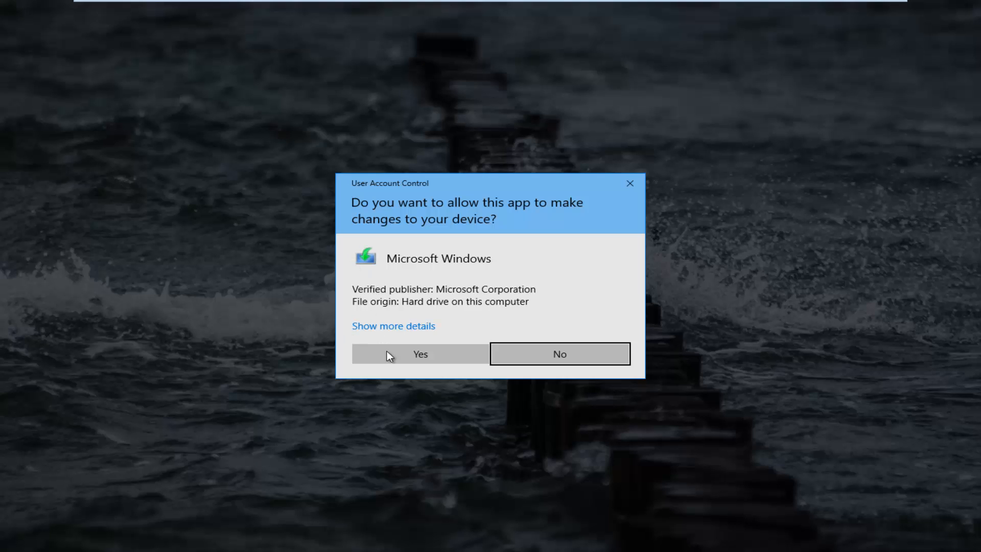
- Allow the Microsoft Windows setup app in the User Account Control prompt
left_click(420, 353)
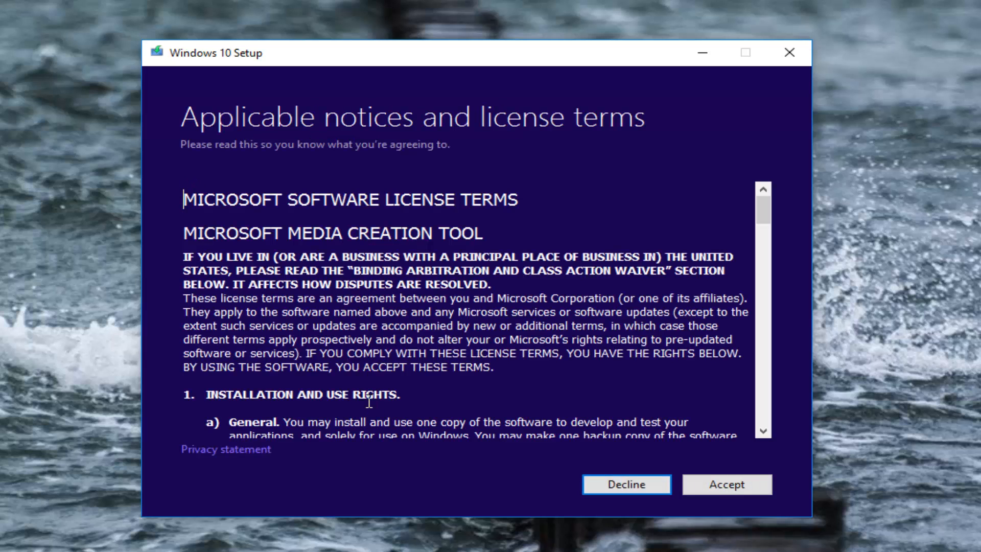
mouse_move(702, 477)
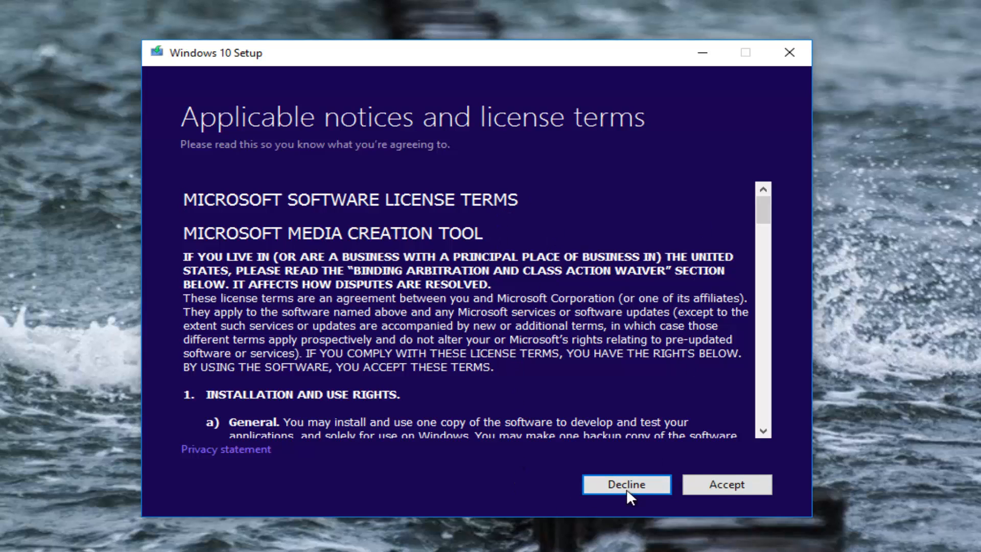
- Accept the Windows 10 Setup license terms
left_click(726, 483)
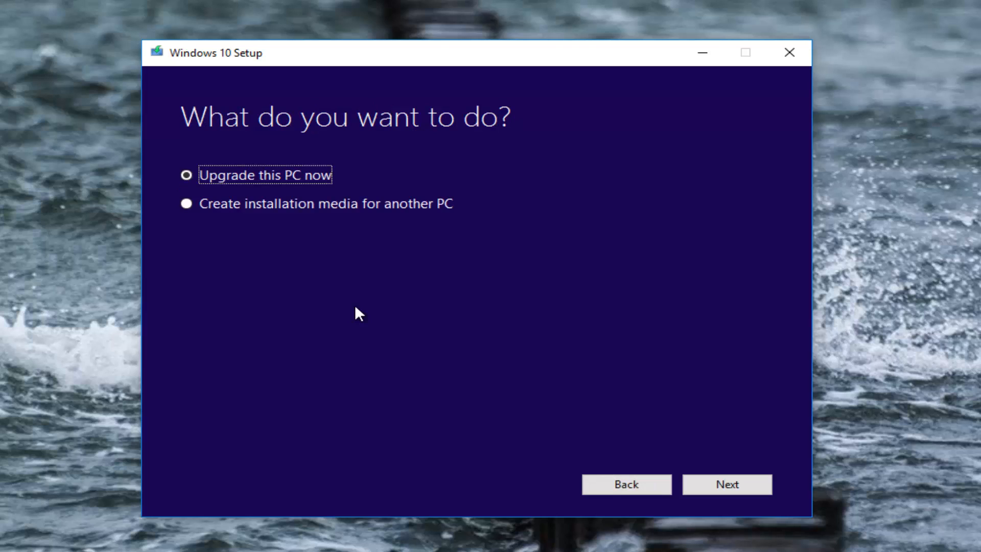
mouse_move(212, 174)
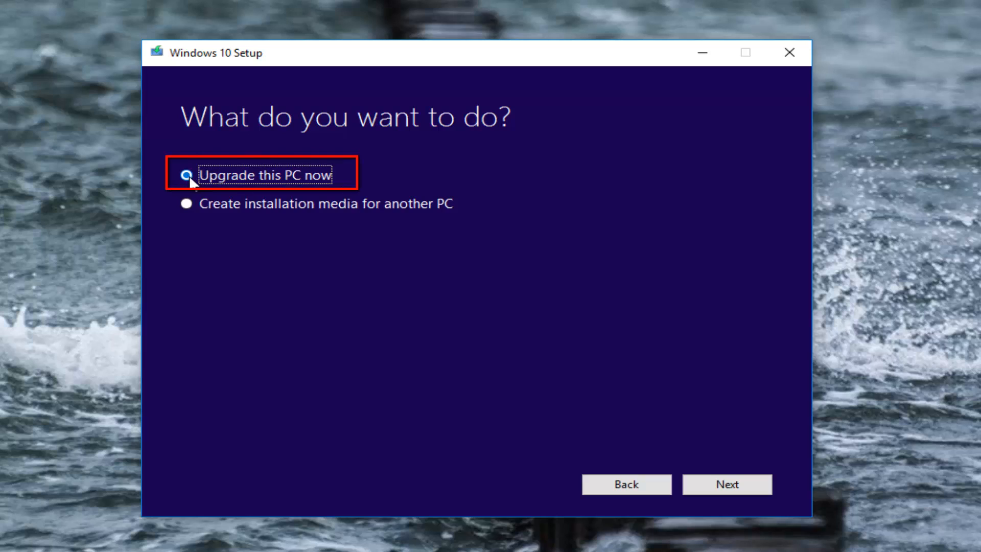
- Choose 'Upgrade this PC now' and proceed until the license terms appear
left_click(186, 175)
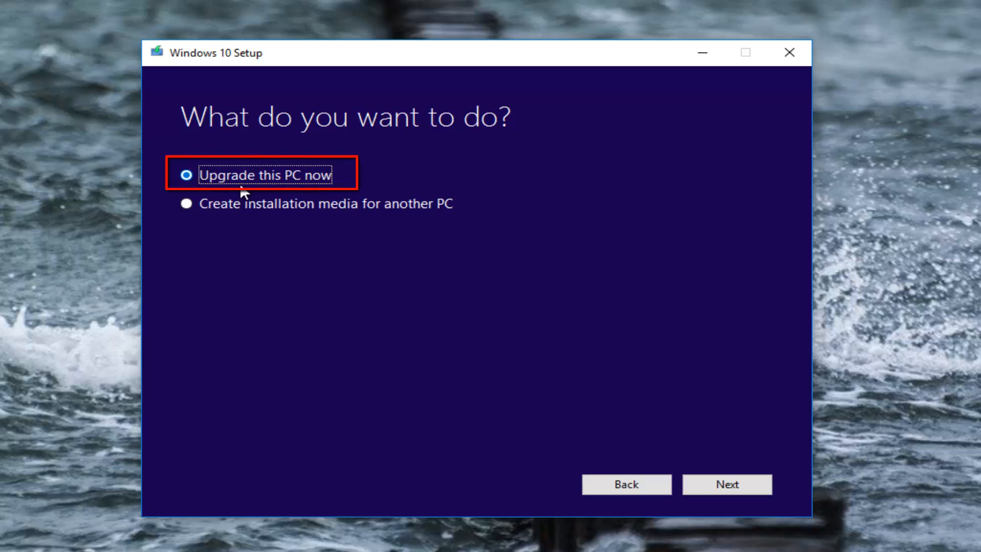
left_click(726, 483)
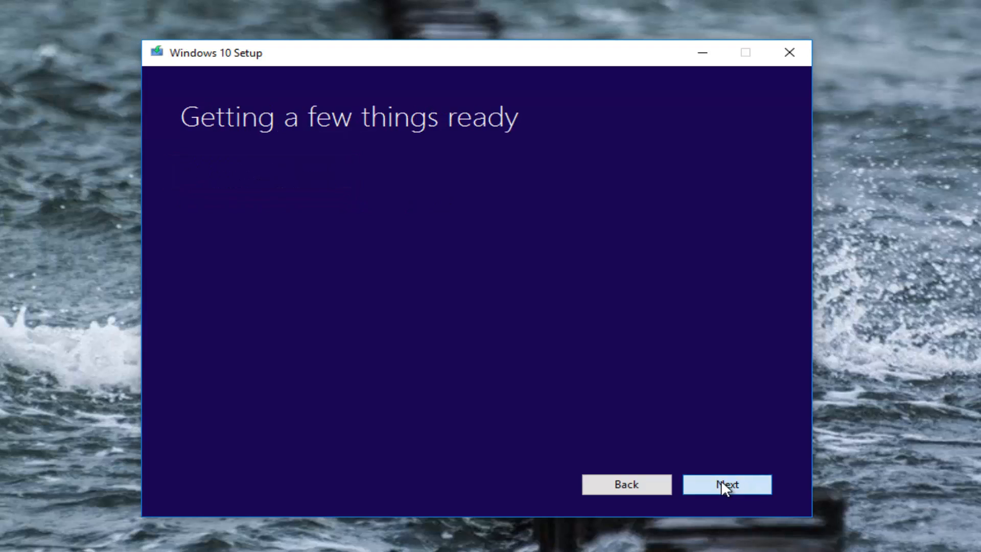
left_click(727, 483)
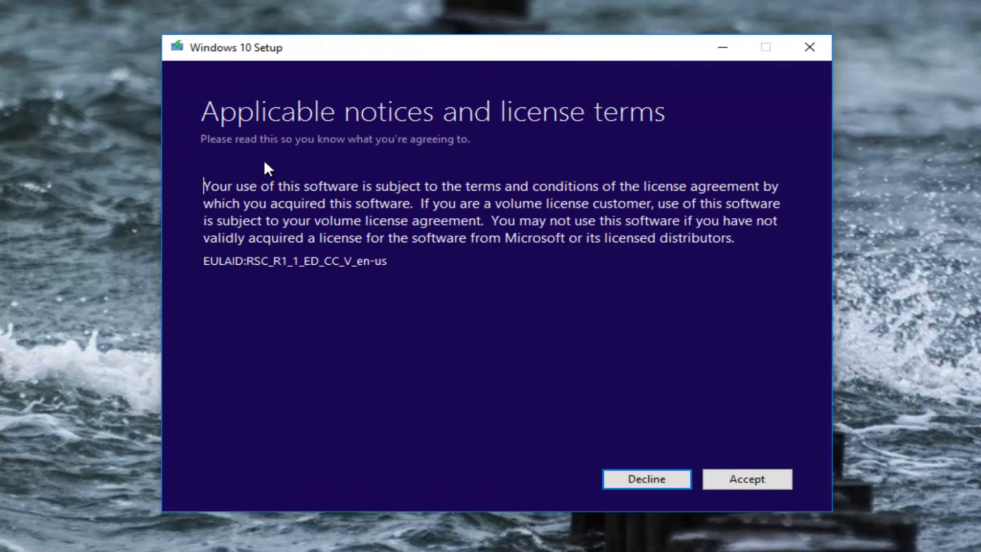
mouse_move(208, 133)
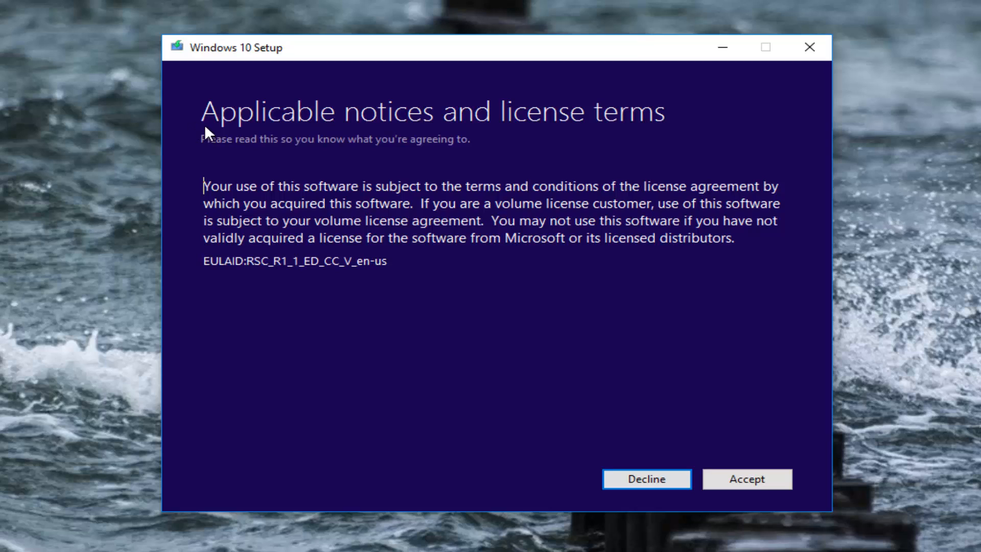
mouse_move(497, 161)
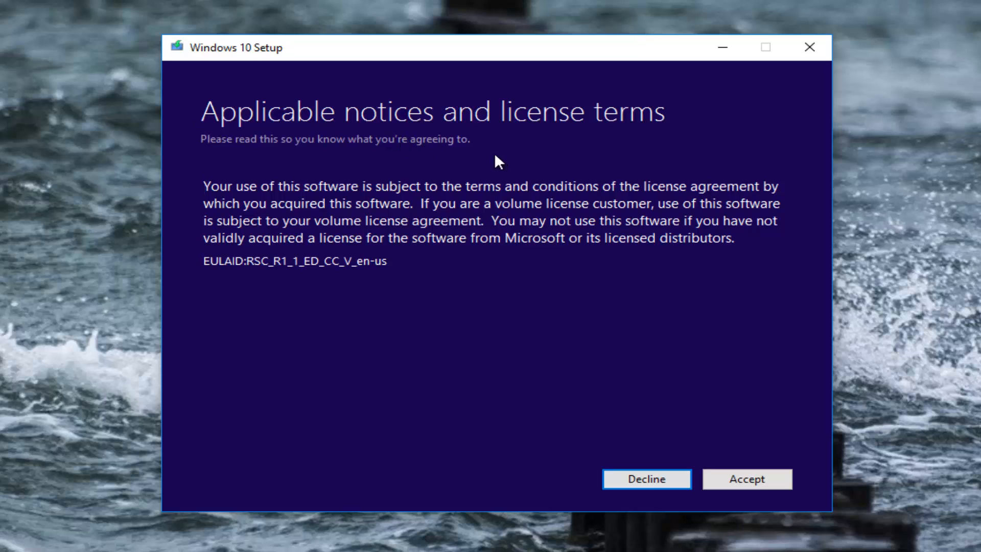
- Accept the license terms and reach Ready to install for Windows 10 Home keeping files and apps
left_click(746, 479)
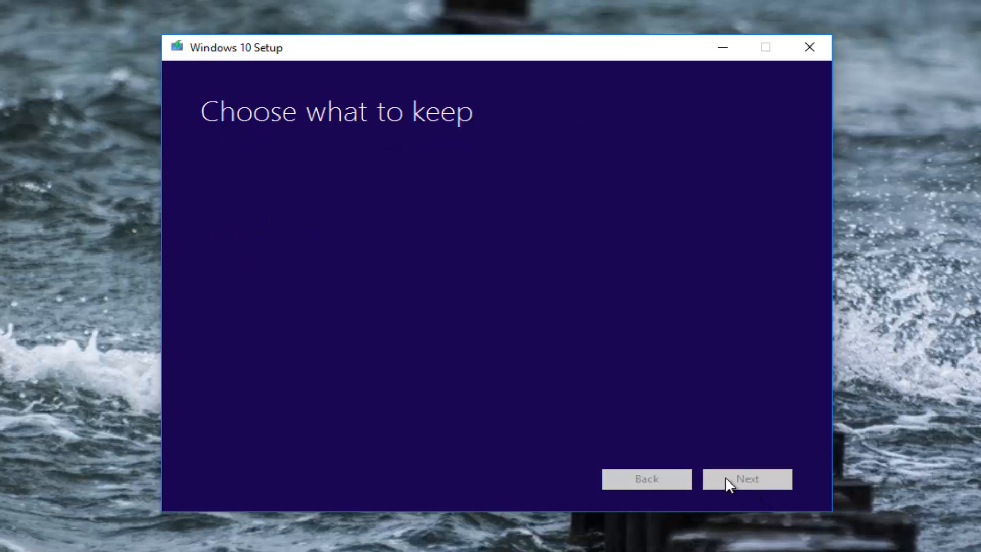
left_click(745, 478)
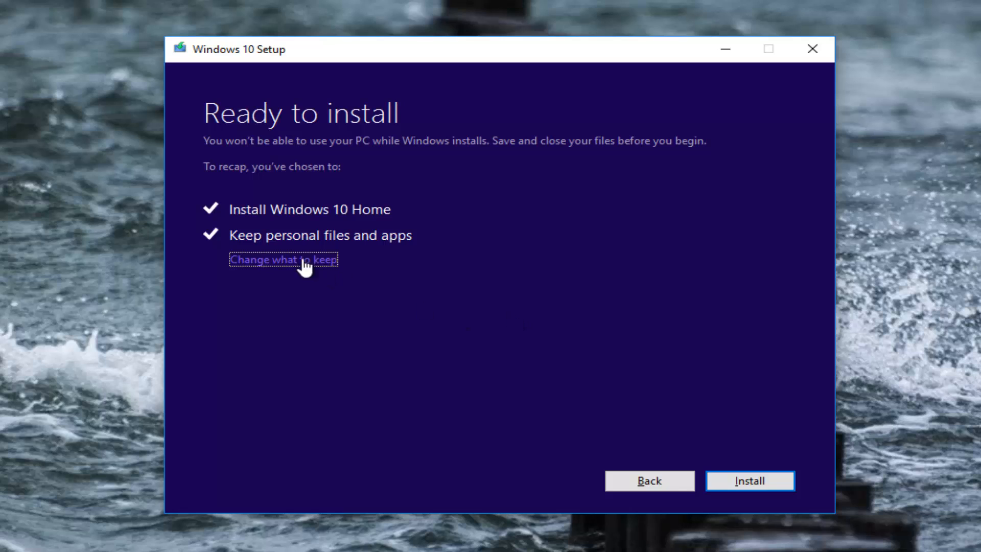
mouse_move(232, 138)
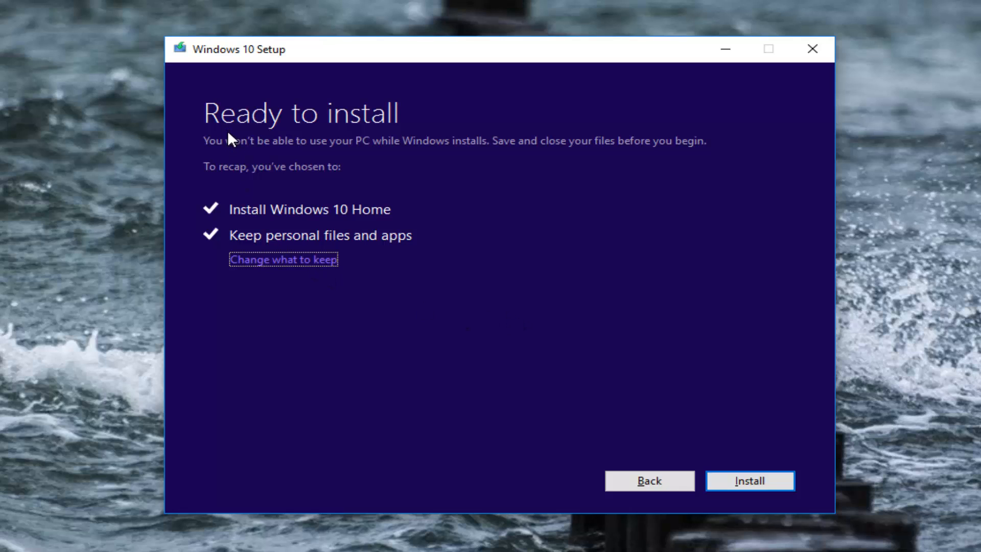
mouse_move(243, 177)
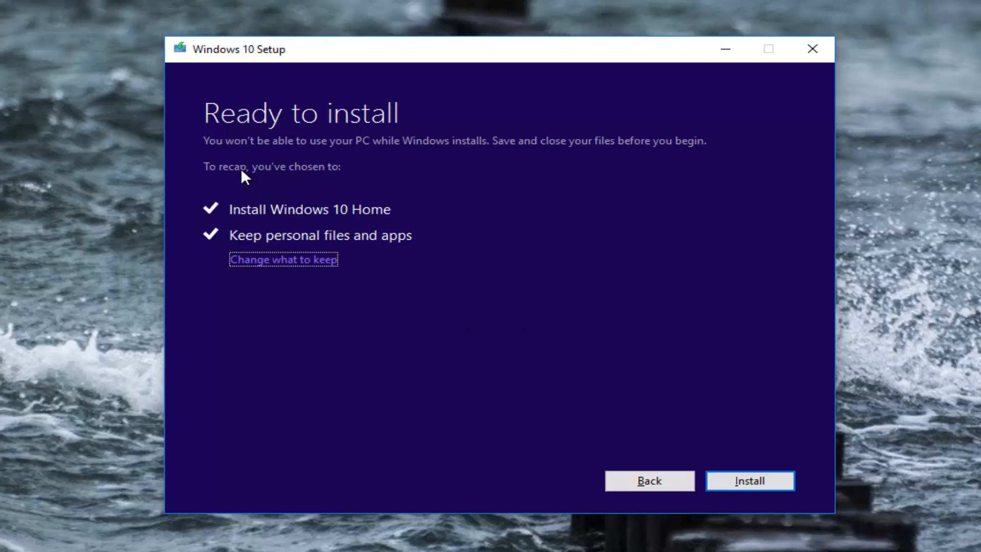
mouse_move(227, 215)
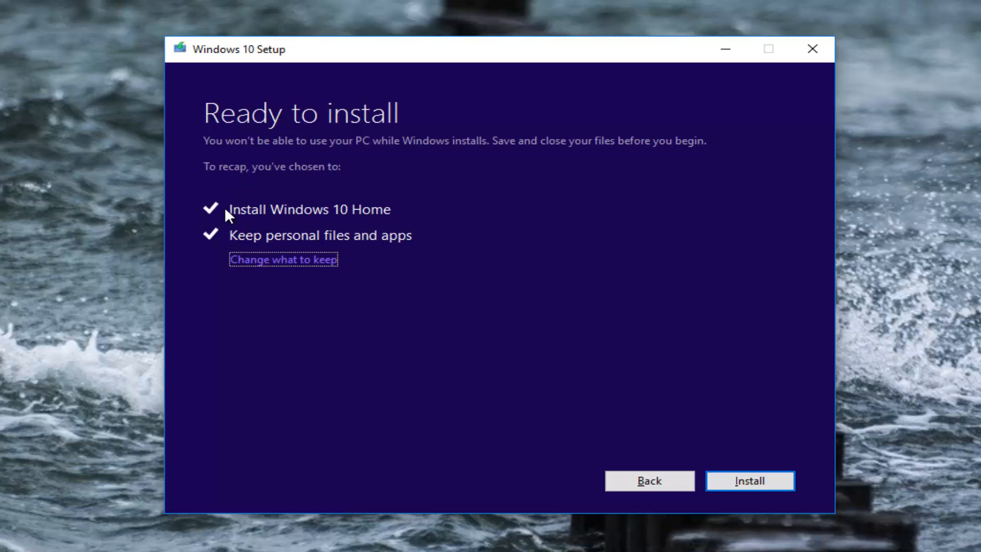
mouse_move(243, 243)
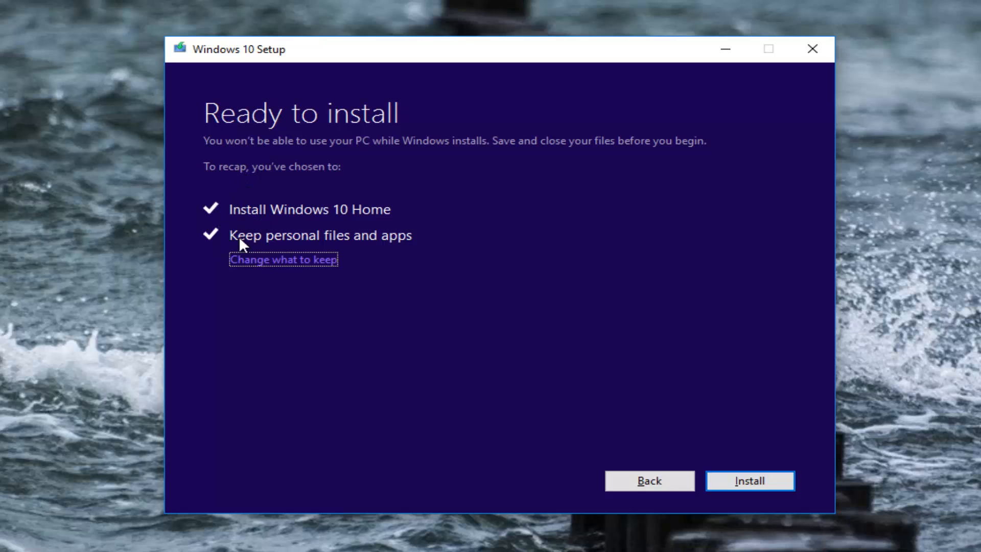
mouse_move(300, 243)
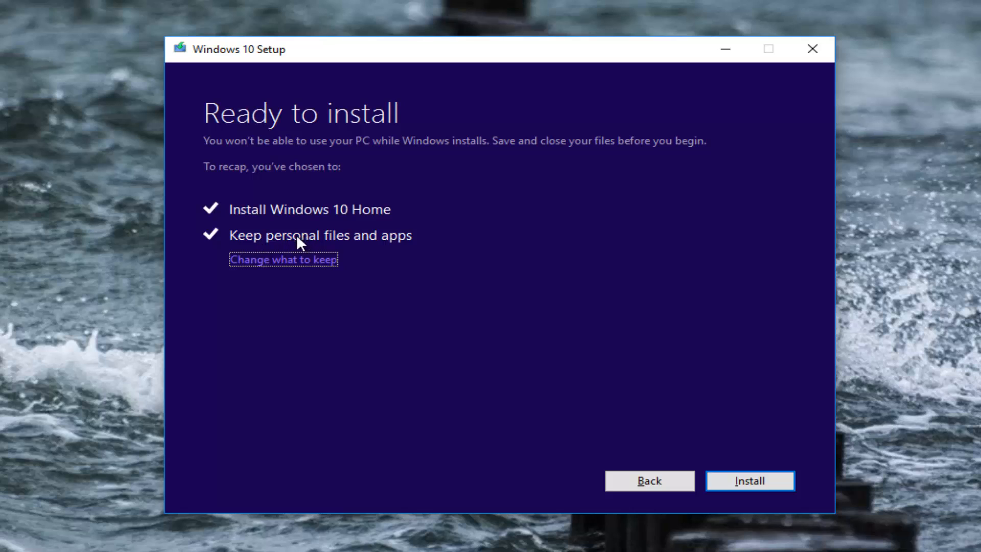
mouse_move(259, 265)
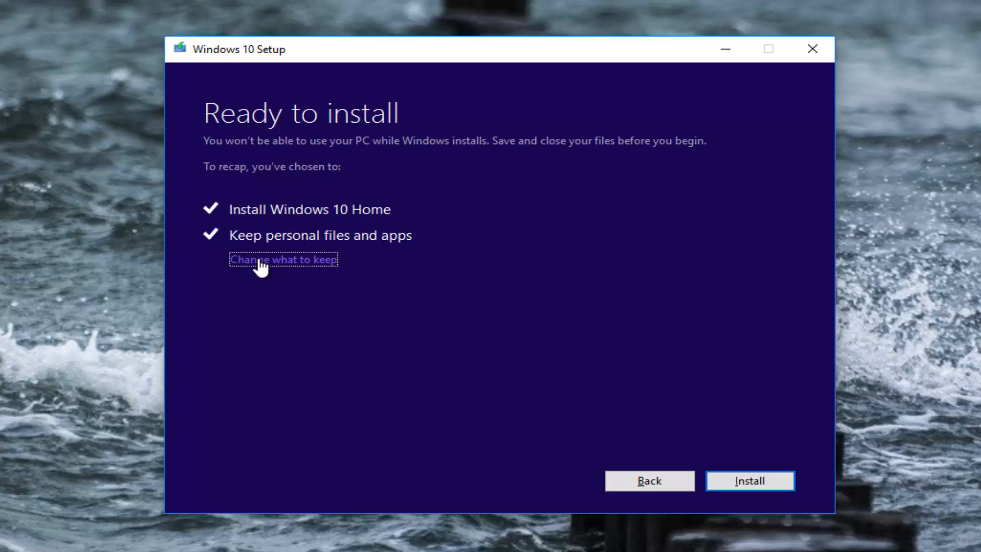
- Review the 'Change what to keep' options from the Ready to install page
left_click(283, 258)
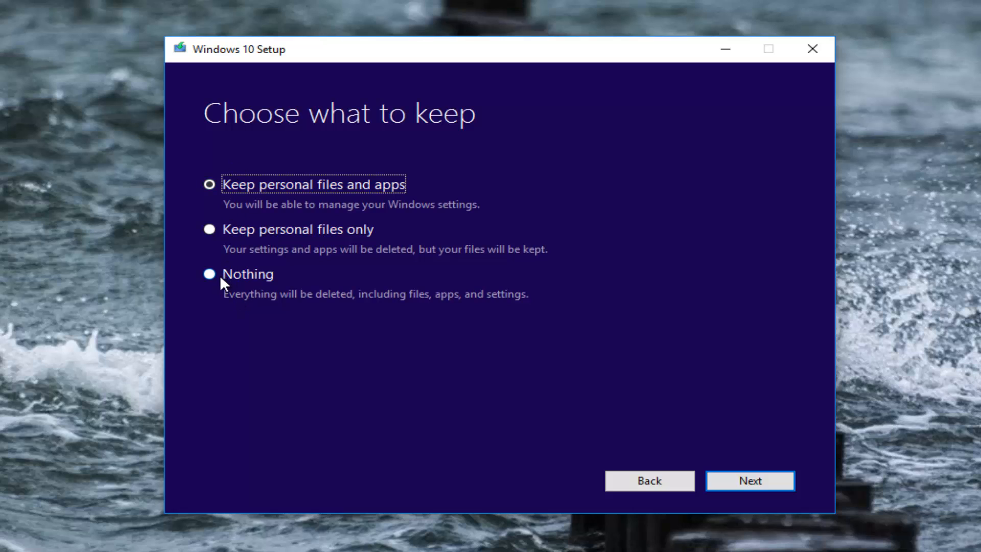
mouse_move(229, 298)
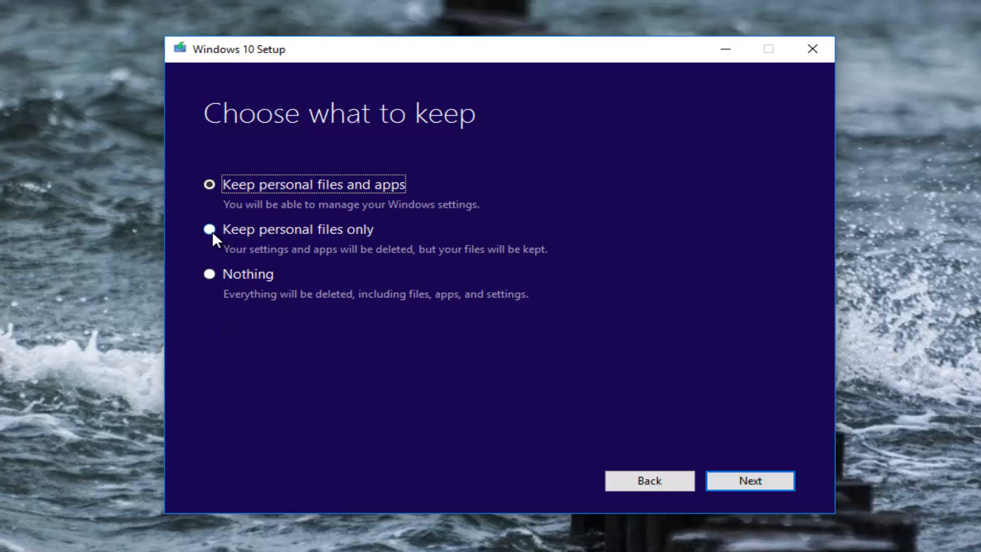
mouse_move(316, 258)
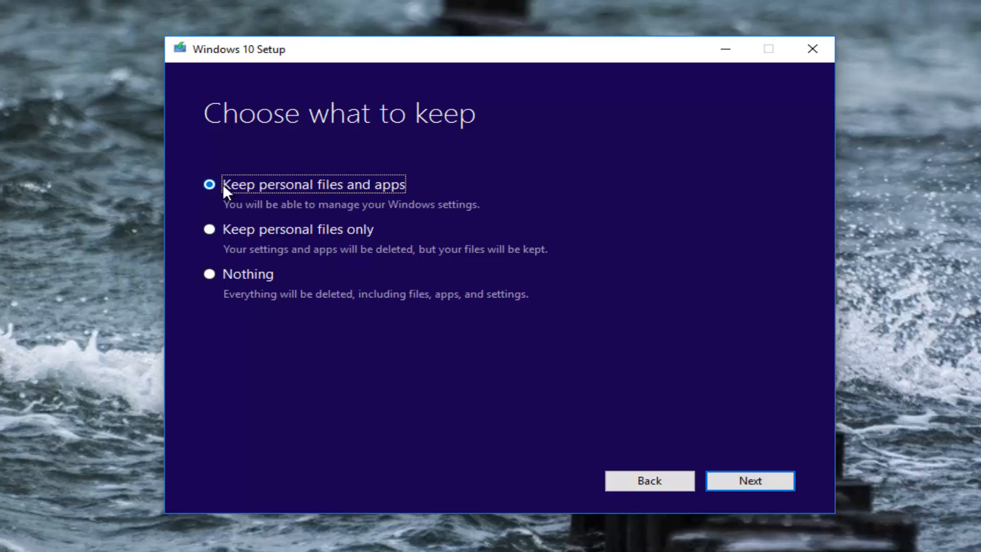
mouse_move(225, 195)
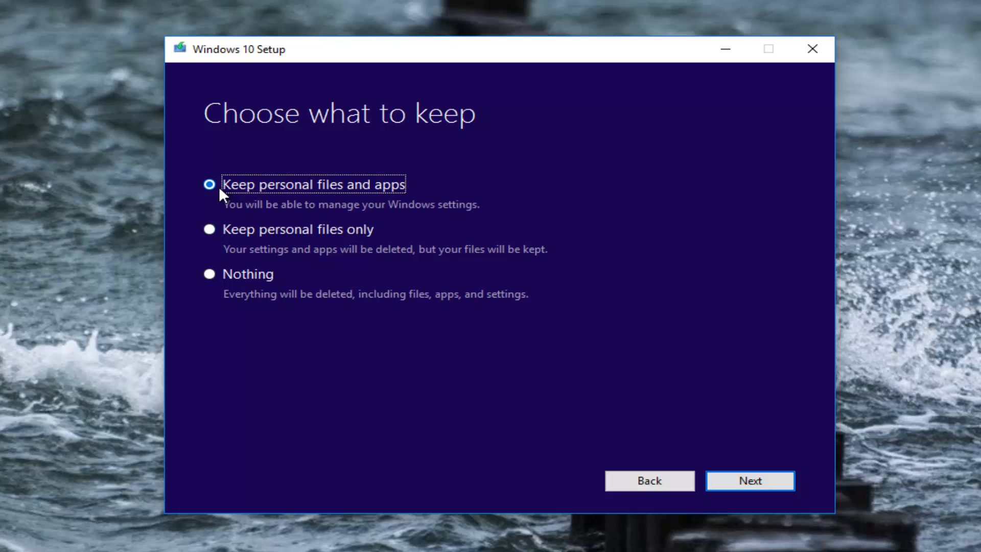
mouse_move(226, 199)
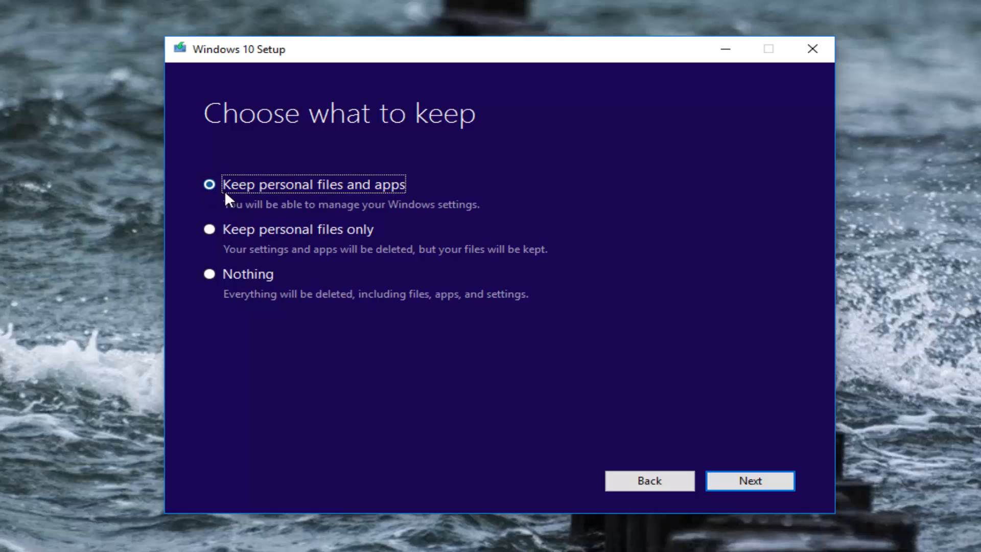
mouse_move(243, 203)
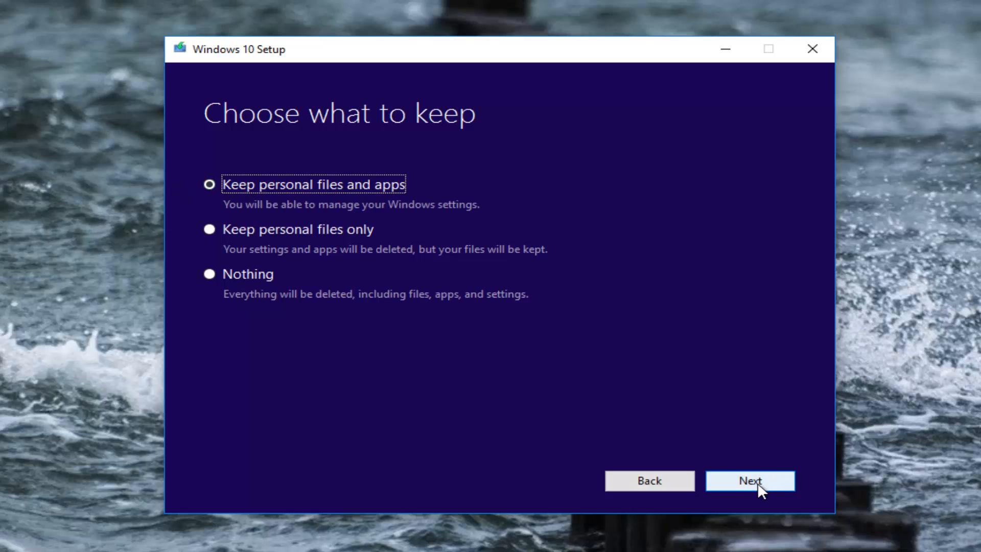
- Confirm 'Keep personal files and apps' so setup checks the PC is ready
left_click(750, 480)
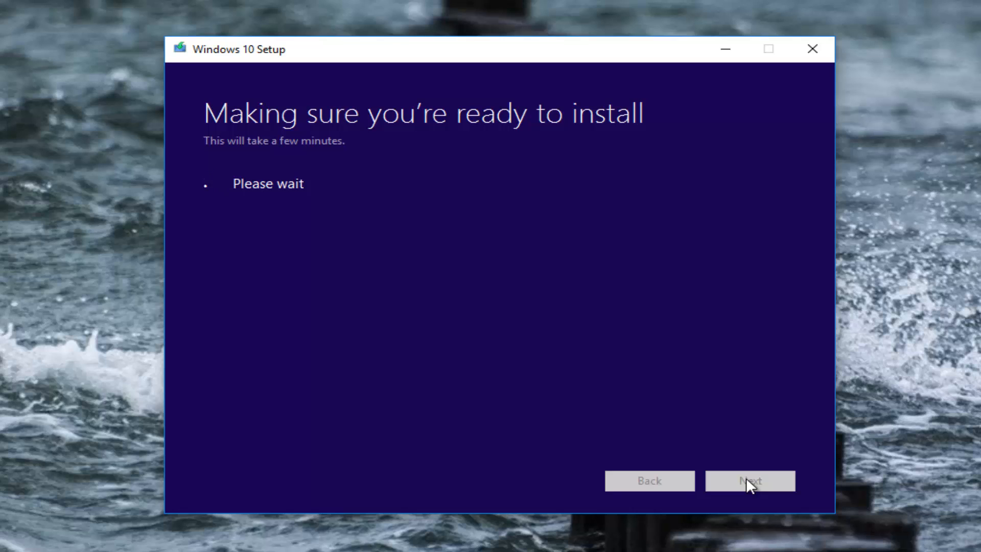
- Start the installation and let the upgrade run to the Windows 10 desktop
left_click(748, 480)
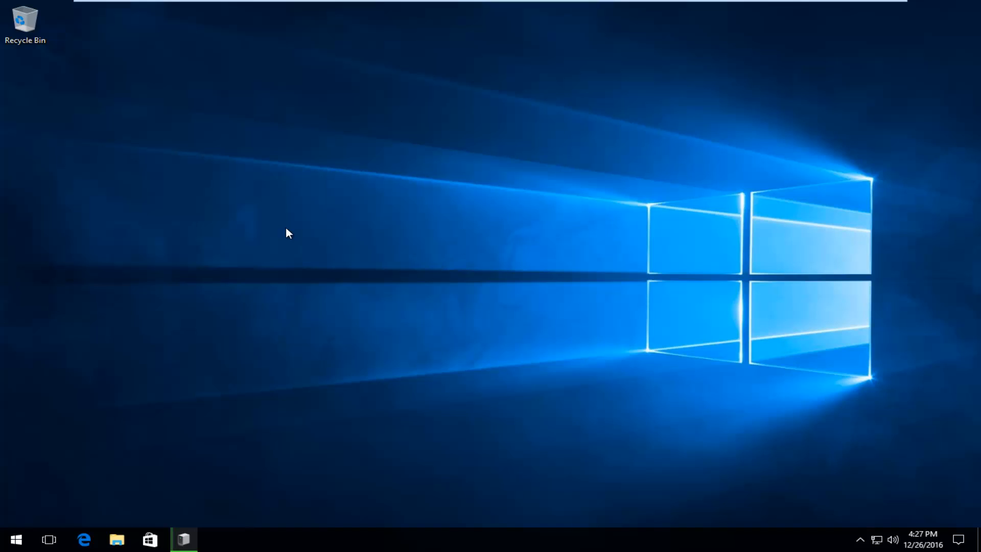
mouse_move(333, 237)
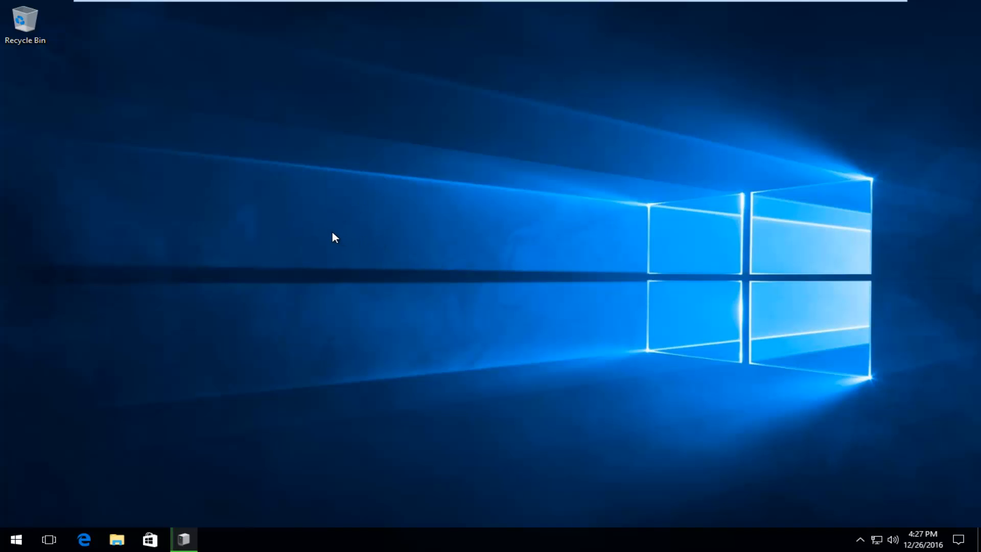